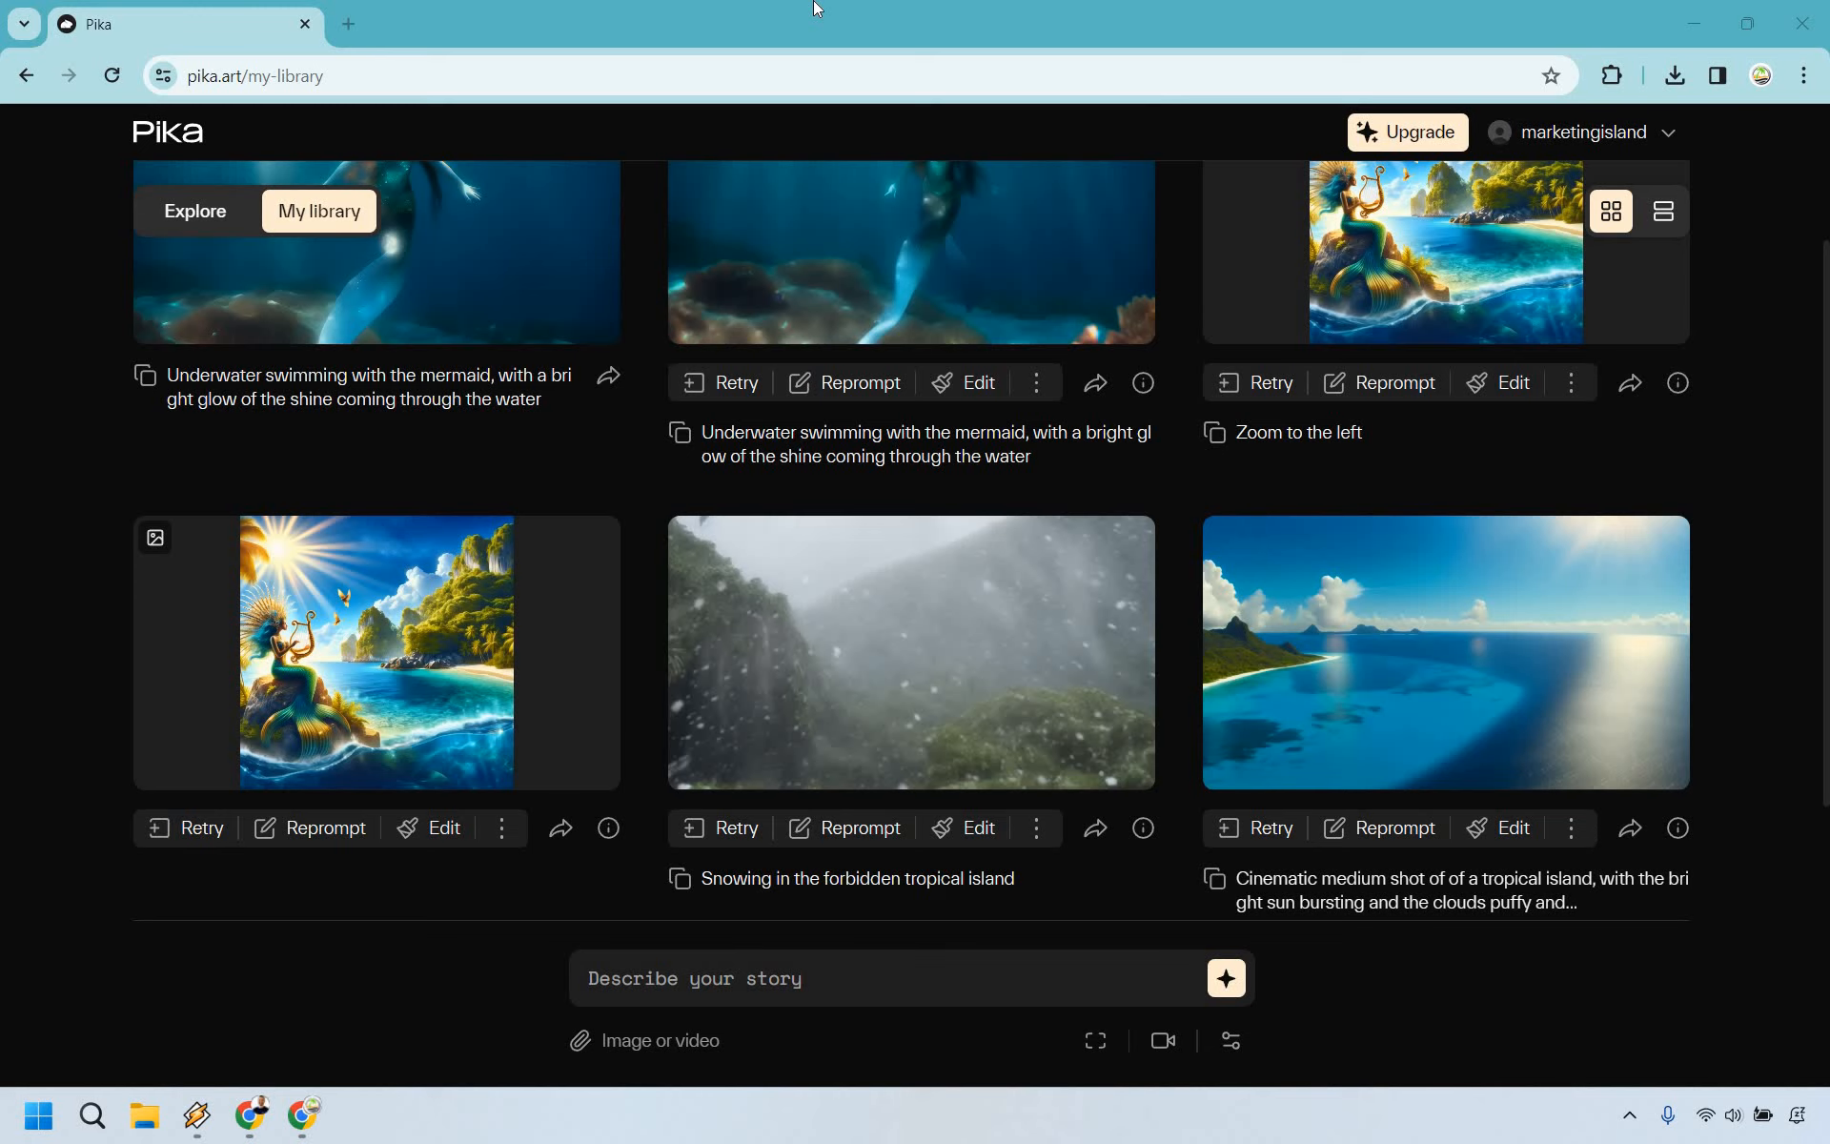
pyautogui.moveTo(1039, 730)
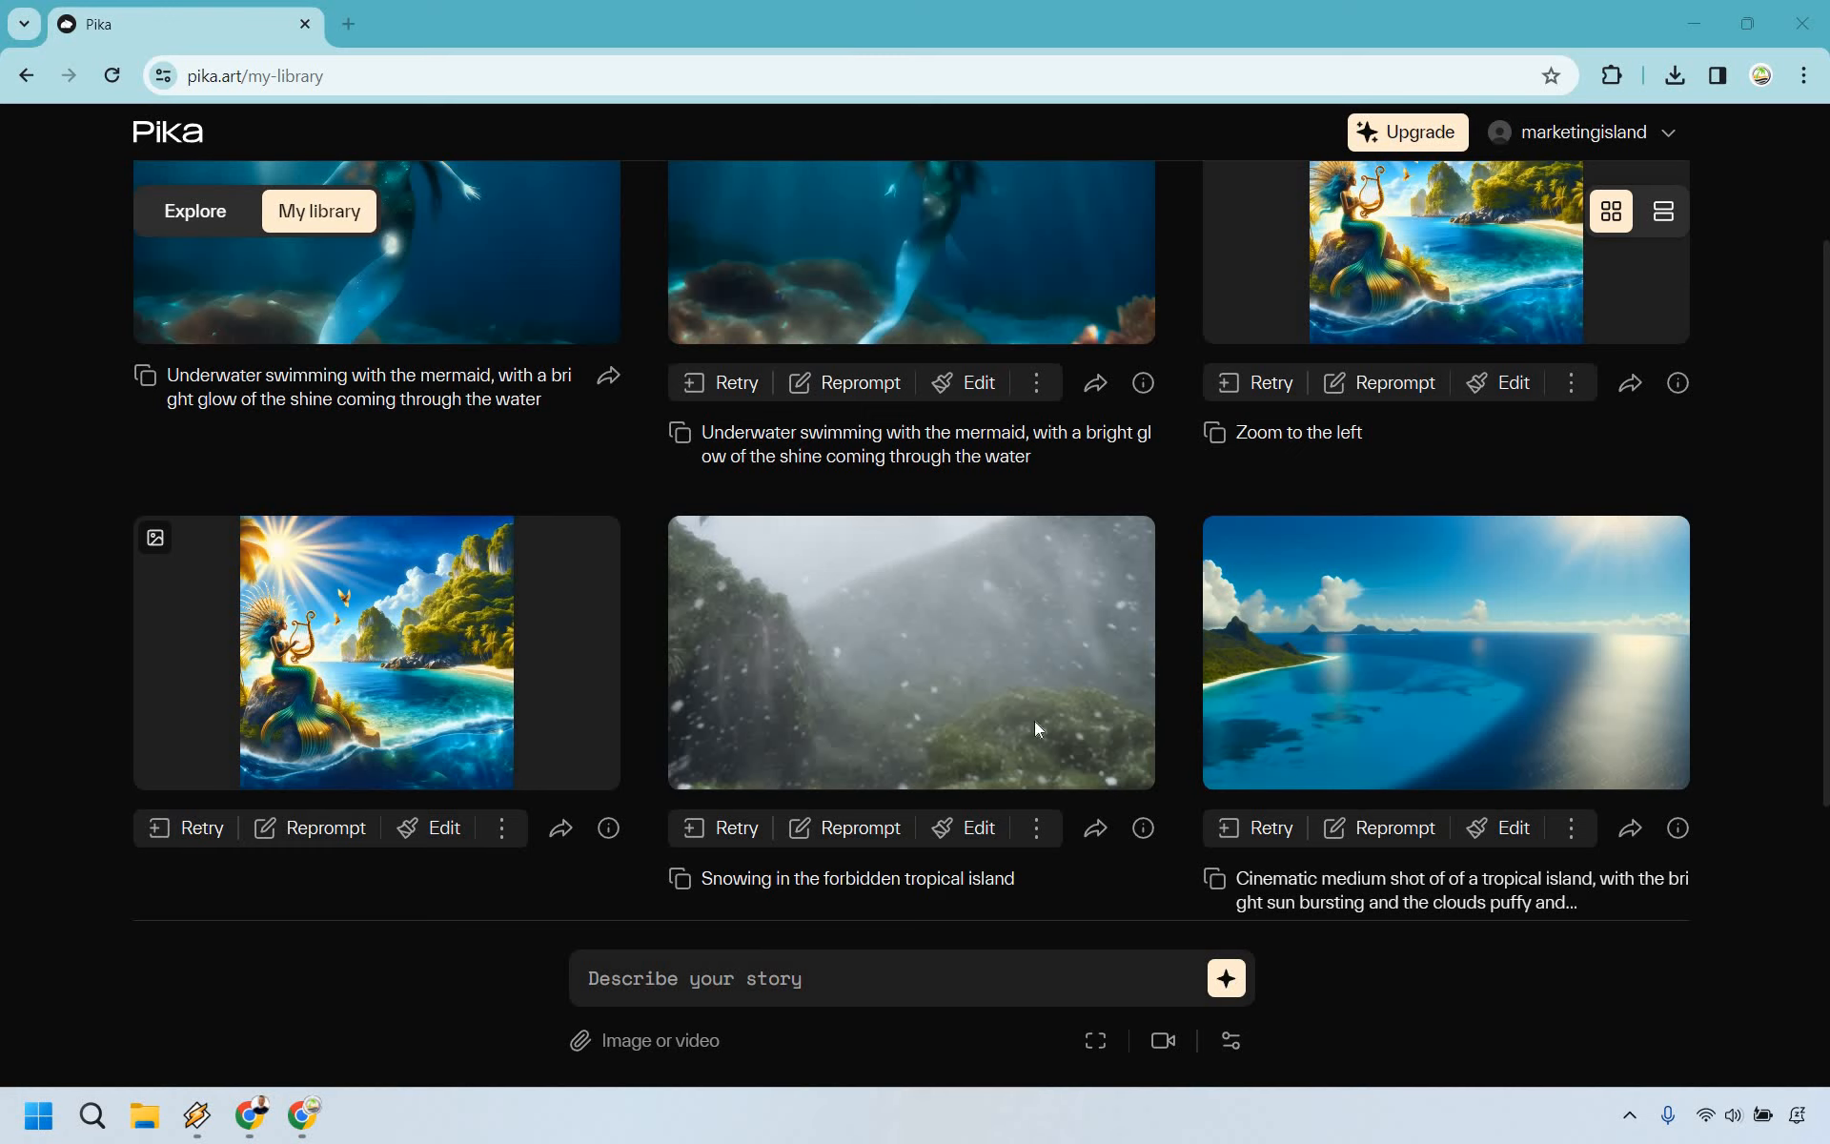
pyautogui.moveTo(1045, 635)
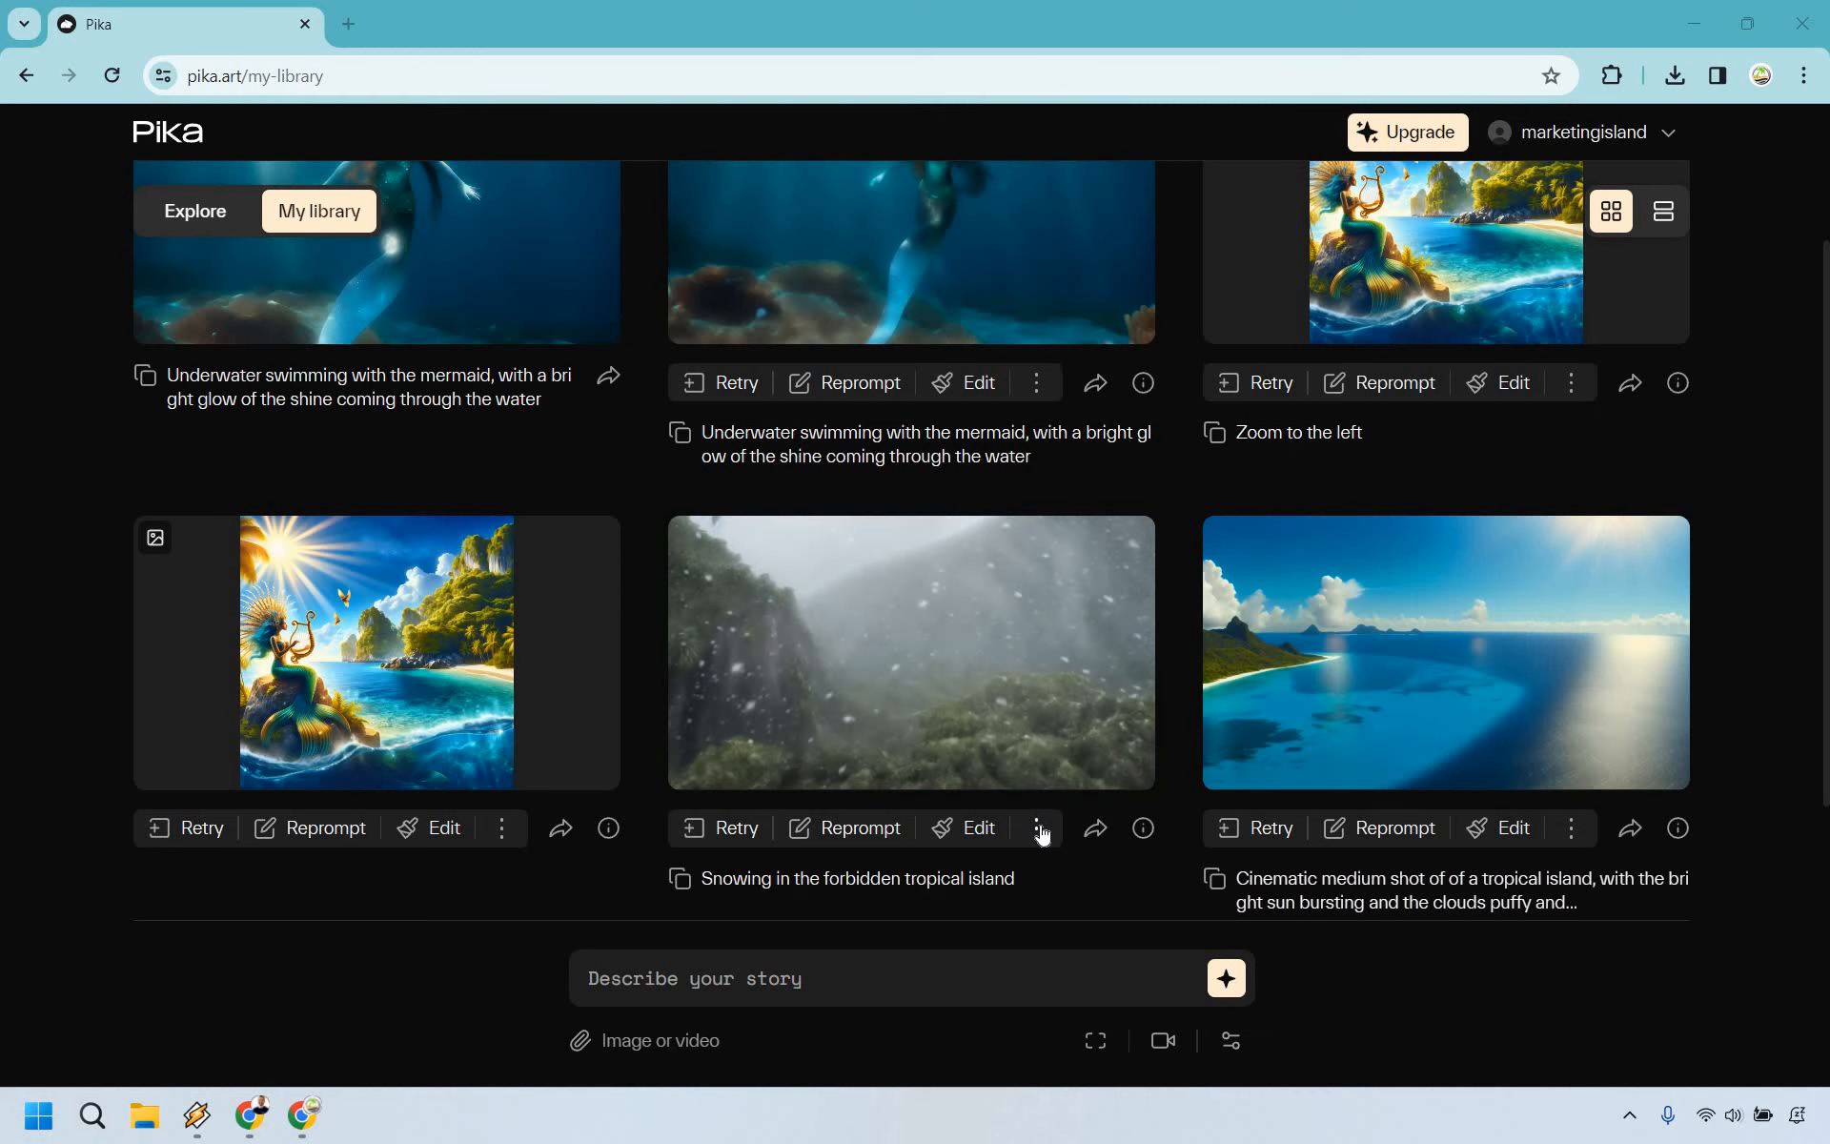
# Upscale the snowy tropical island video and view the upscaled result in a larger preview
pyautogui.click(1037, 828)
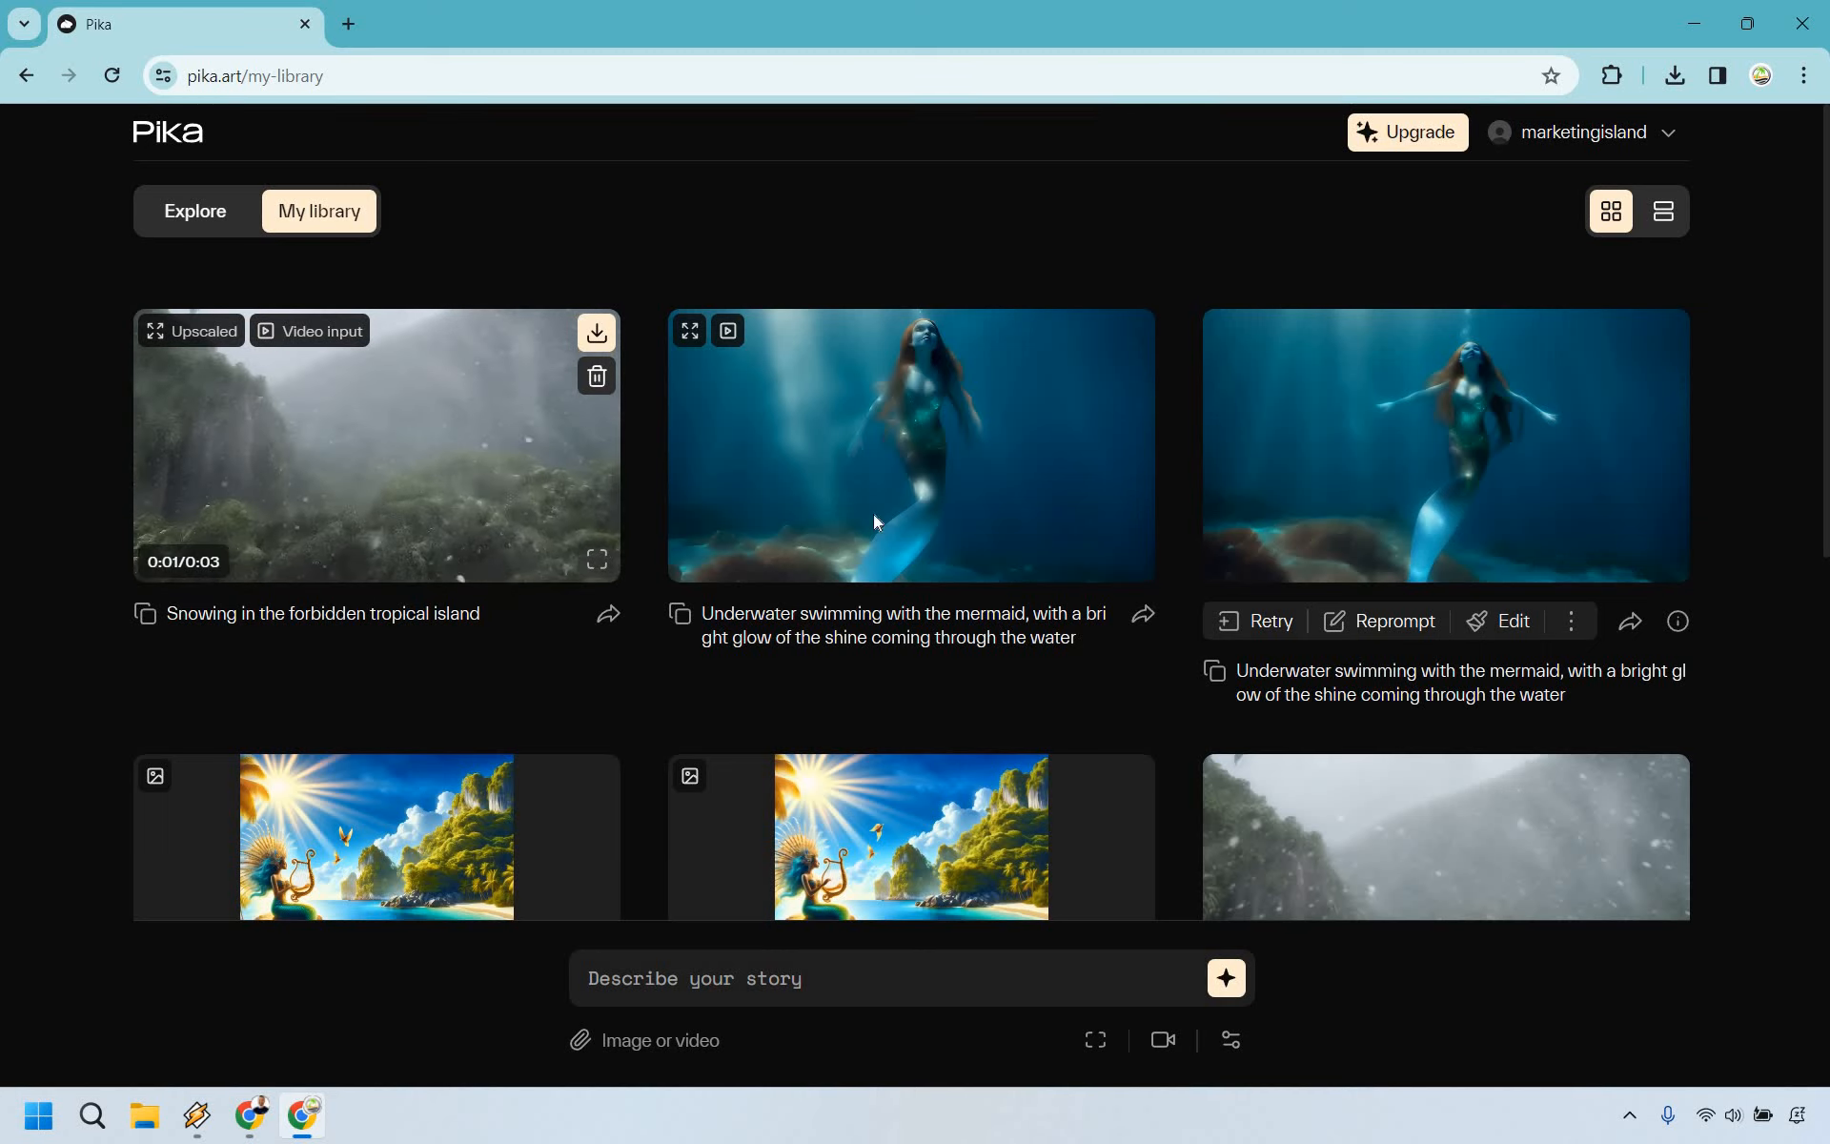
pyautogui.click(366, 443)
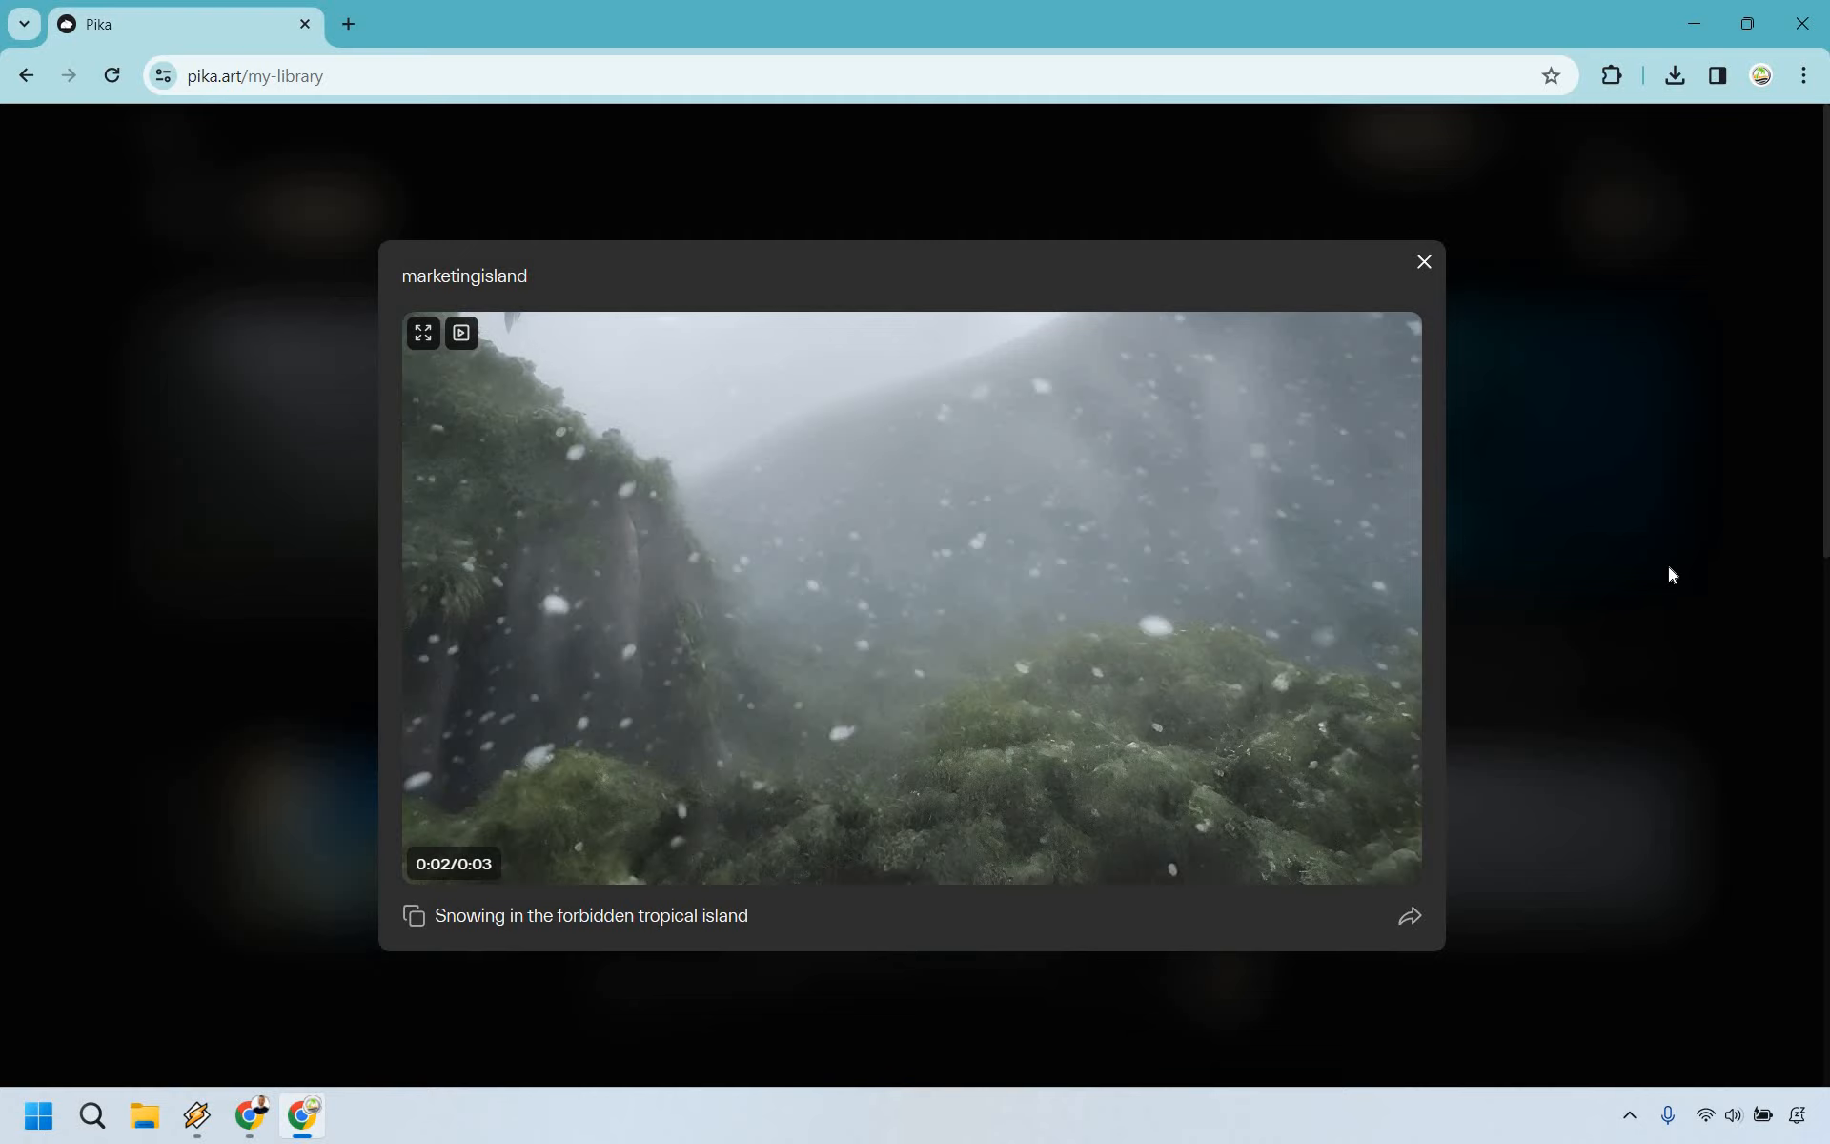